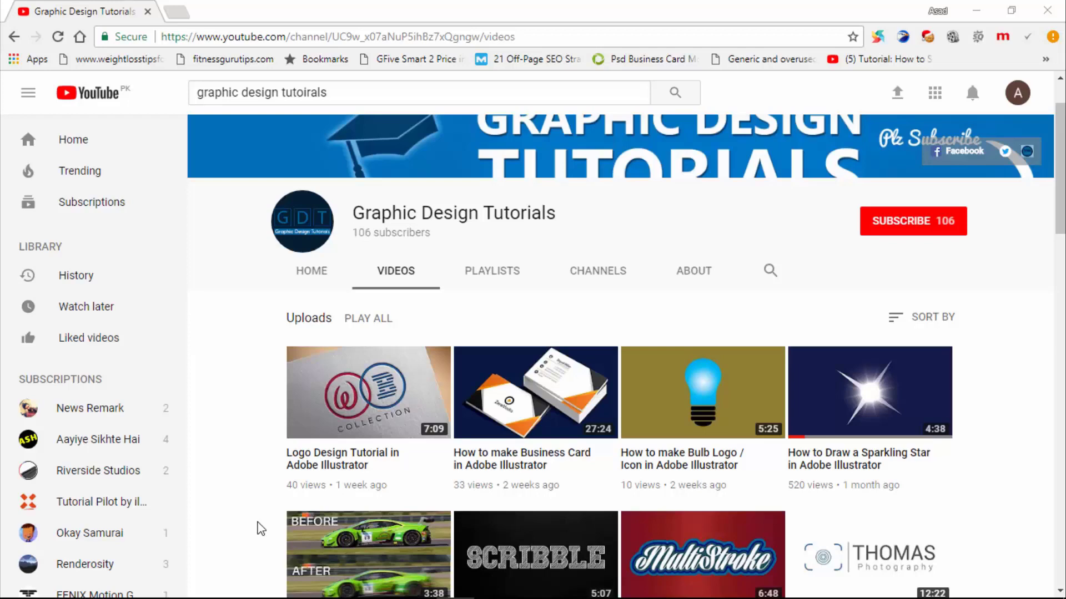
Step: Subscribe to the Graphic Design Tutorials channel, raising its count to 107
scroll(down, 3)
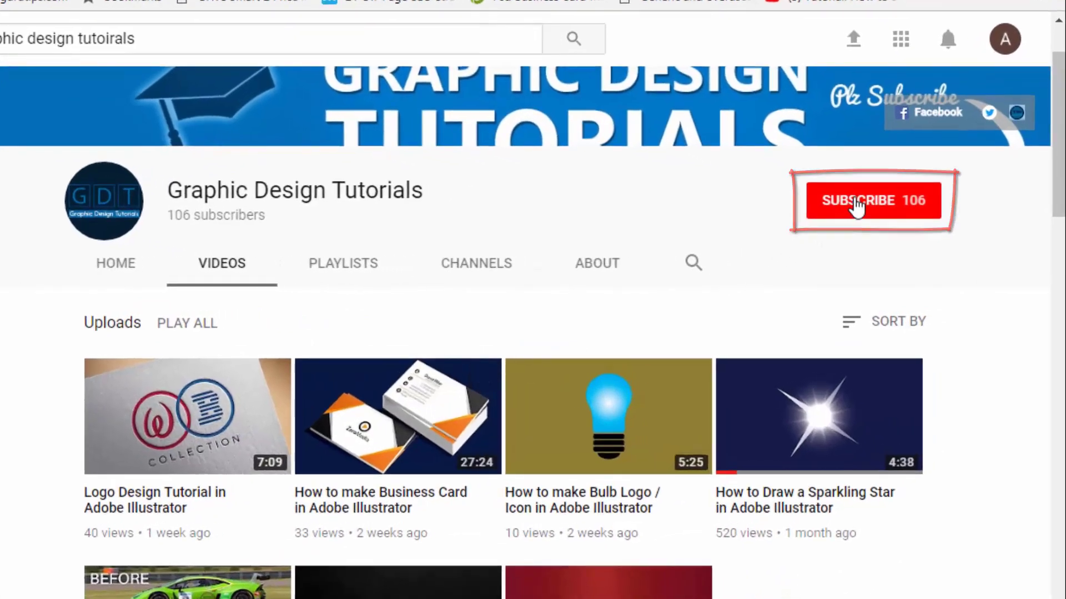
click(872, 200)
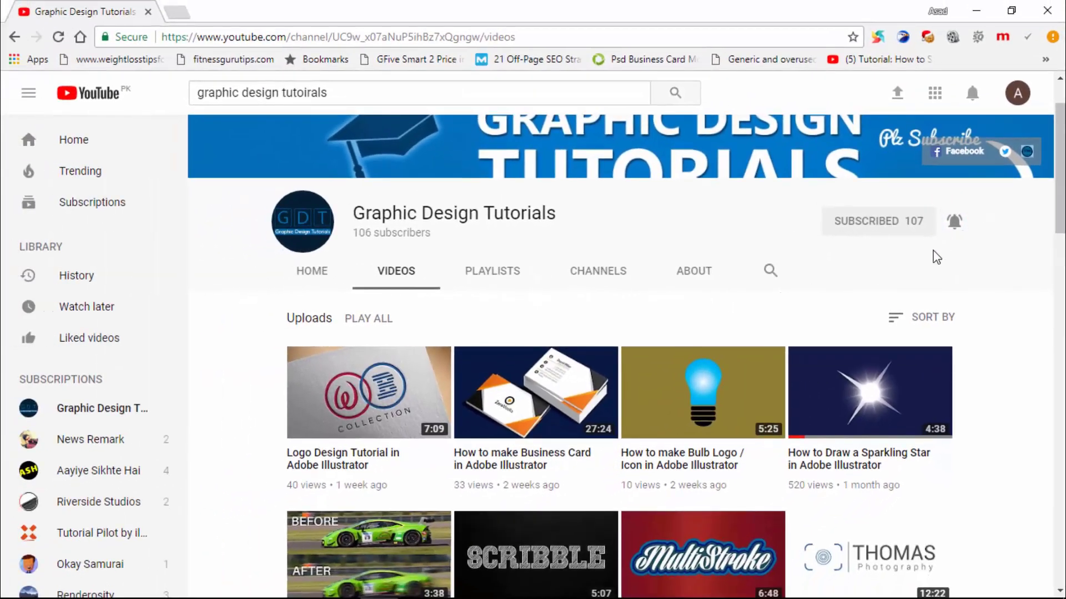
mouse_move(723, 581)
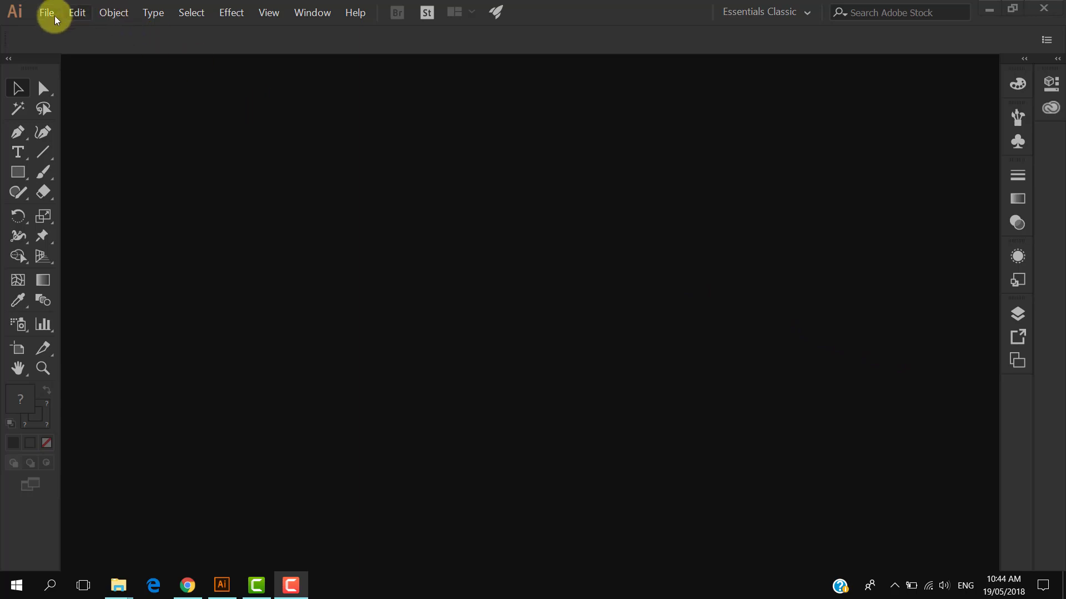
Step: Create a new landscape A4 (297 × 210 mm) document, Untitled-1
click(46, 12)
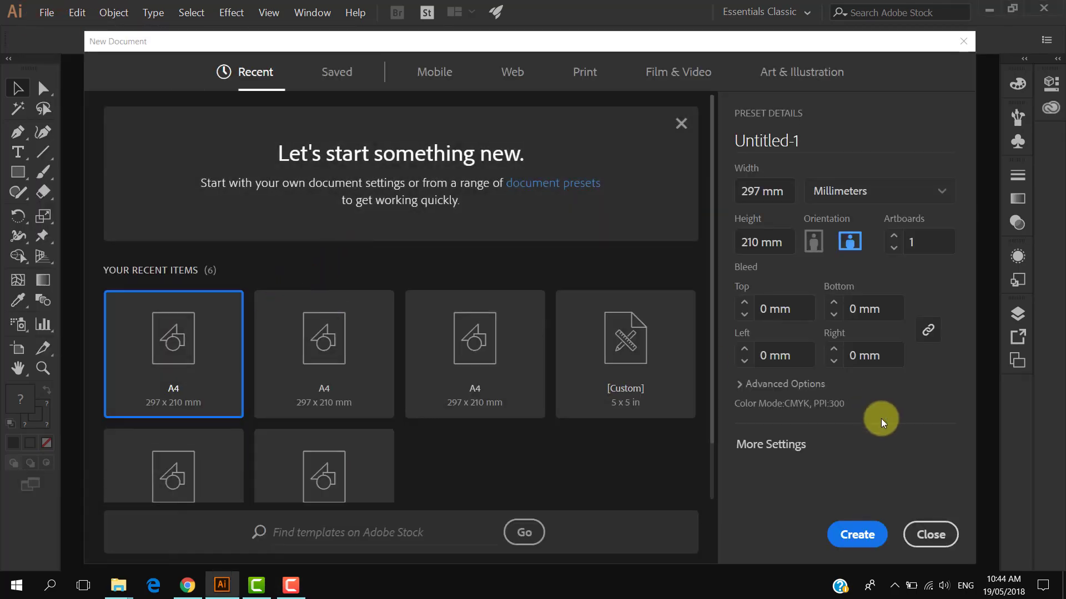
click(856, 534)
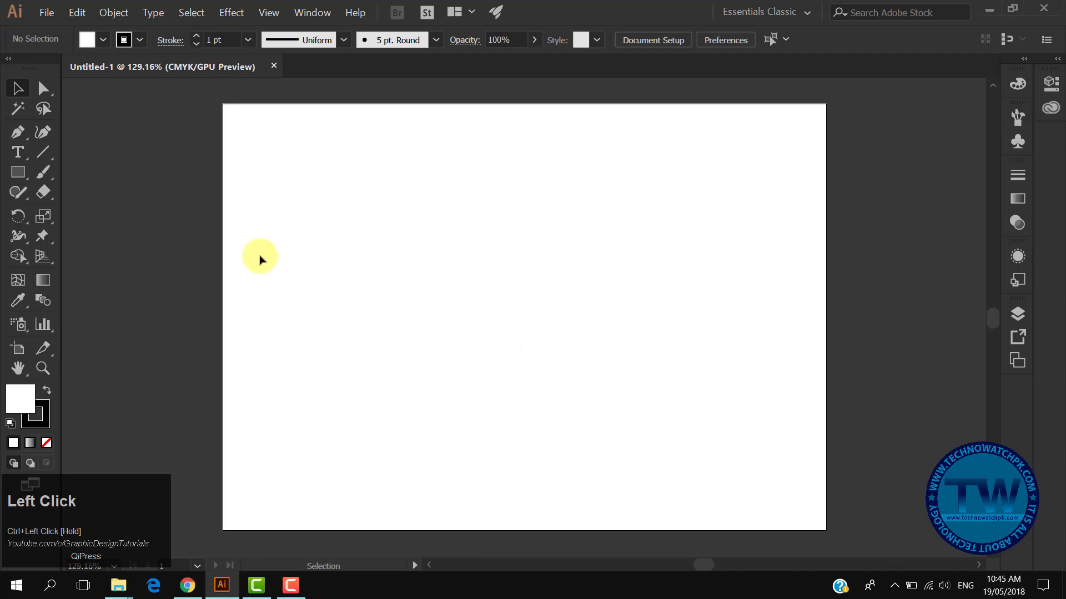
Step: Draw a small circle near the artboard centre with no fill and a black outline
click(18, 171)
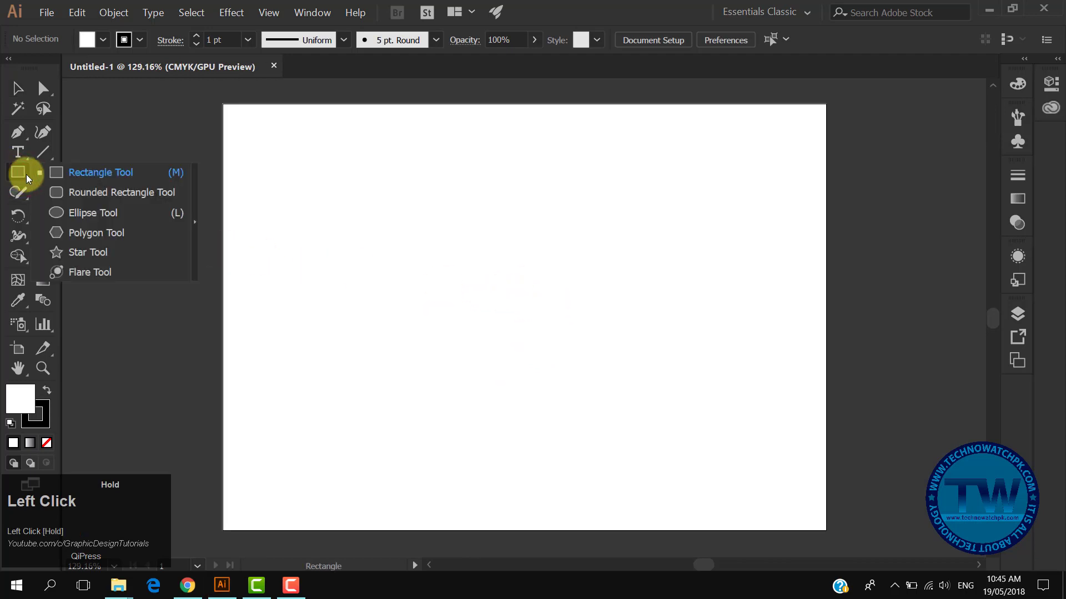
click(88, 212)
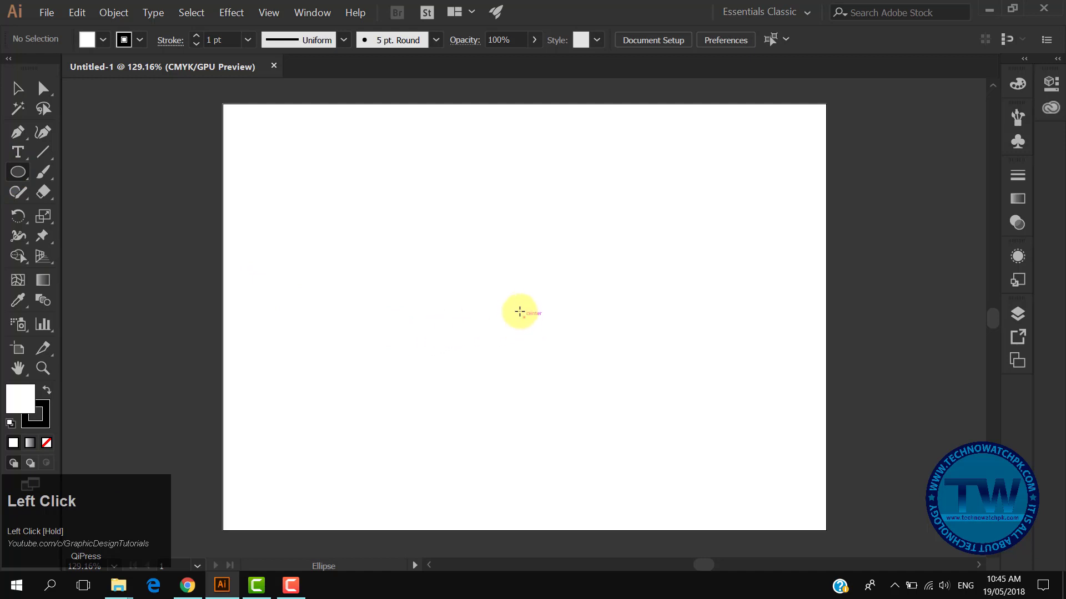
drag(518, 312, 524, 328)
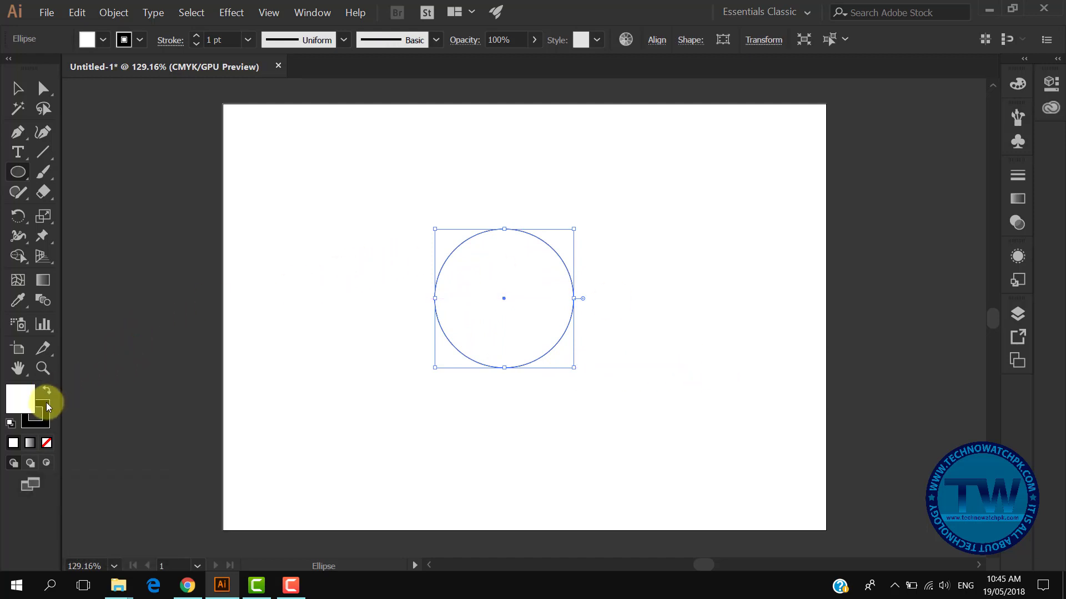
click(102, 39)
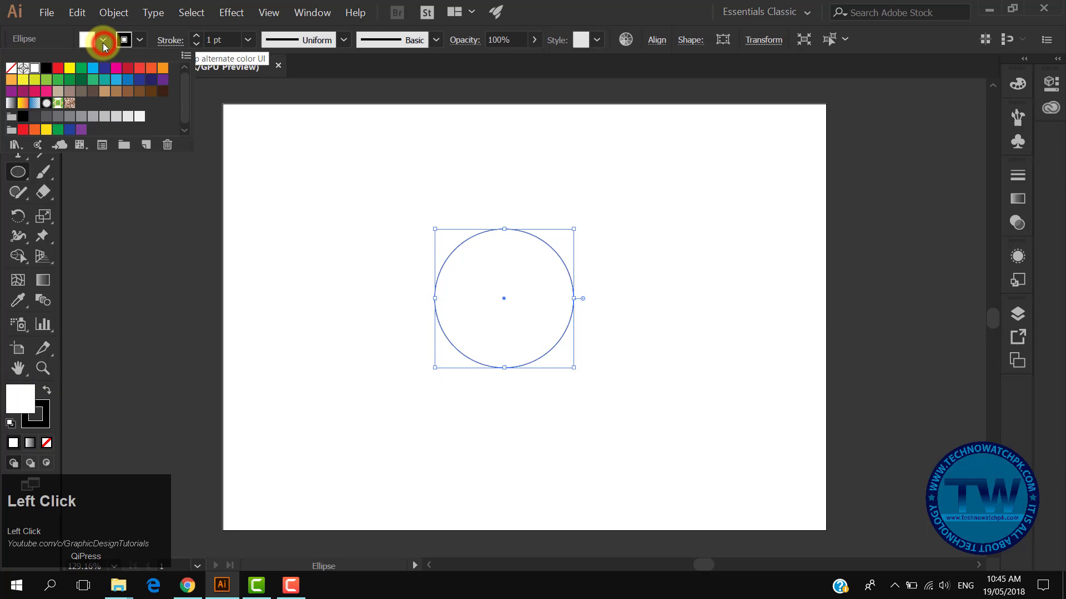
click(103, 39)
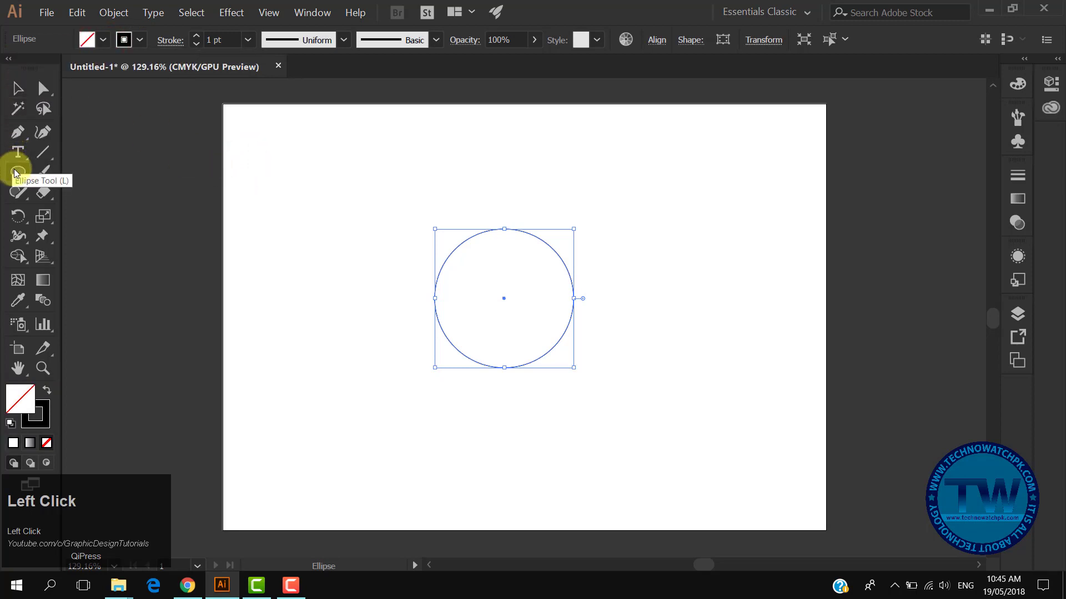
click(18, 172)
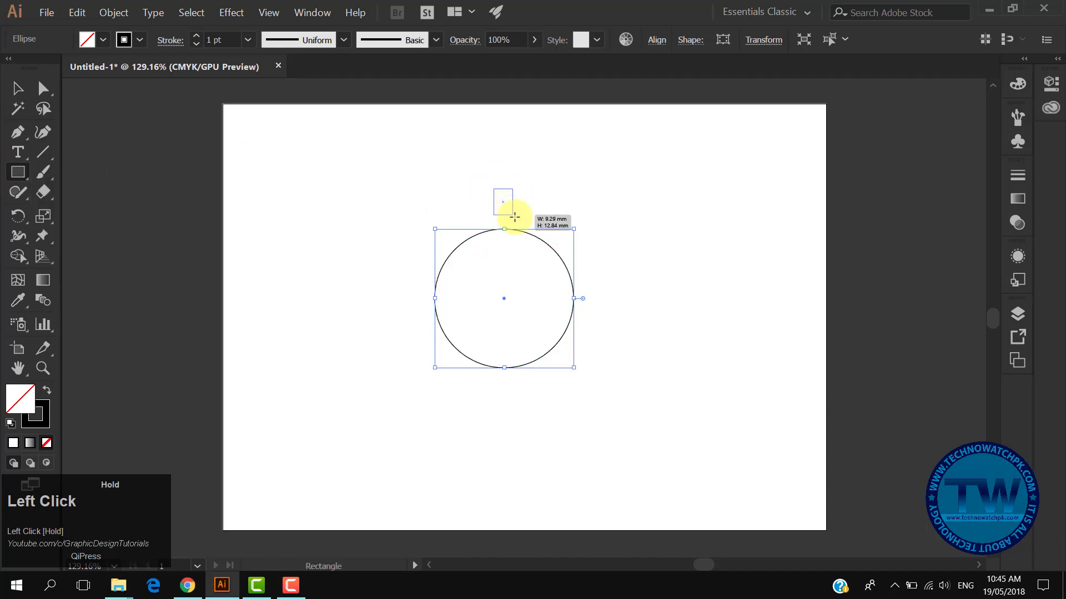
Step: Draw a small square touching the circle's top edge, then zoom in on both
drag(502, 197, 520, 216)
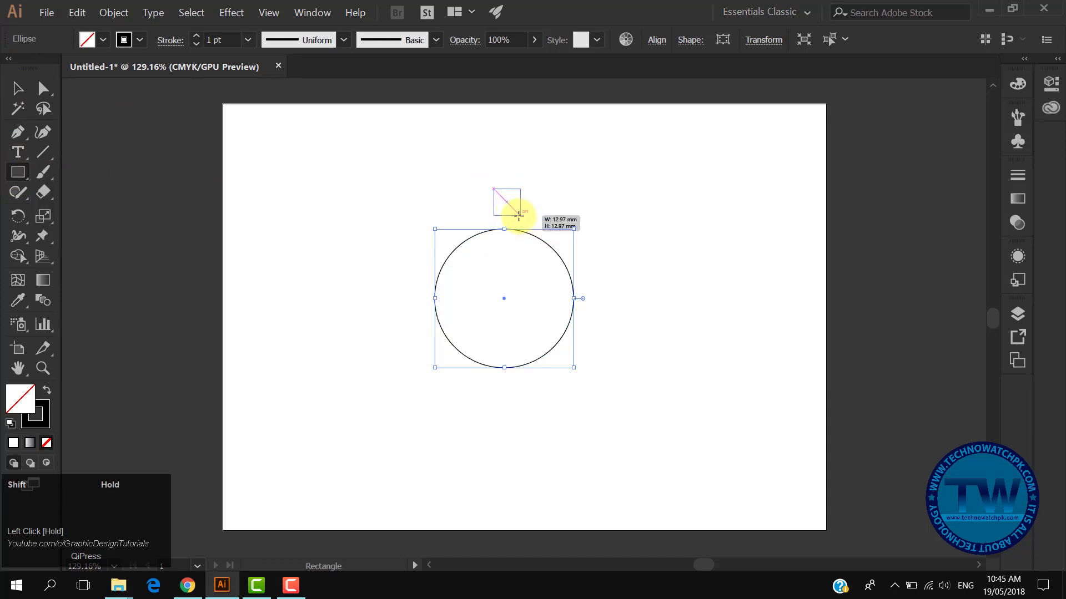
drag(491, 191, 530, 222)
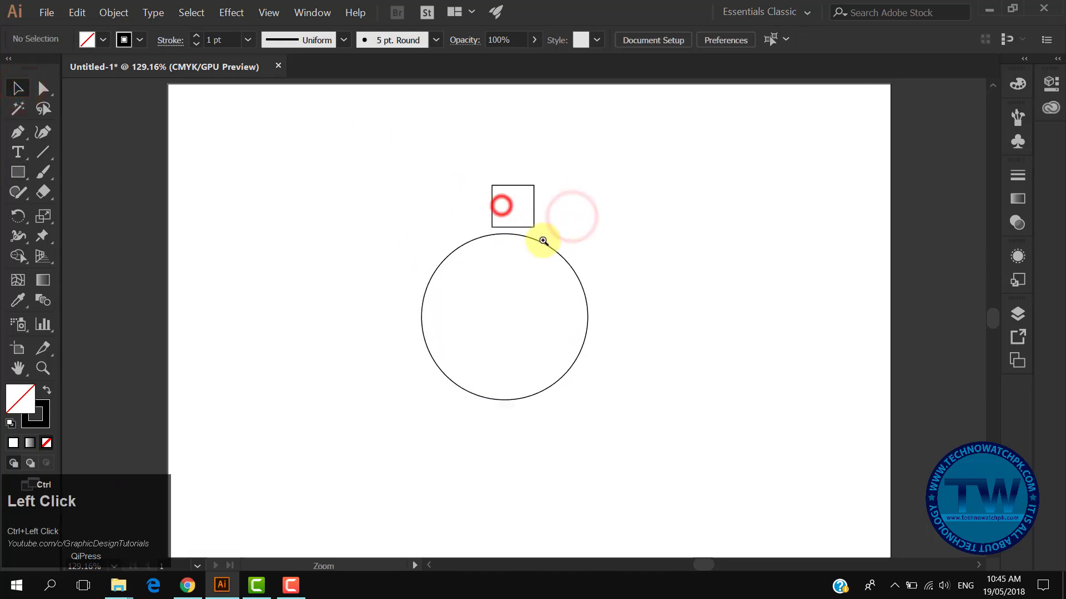
drag(543, 240, 517, 239)
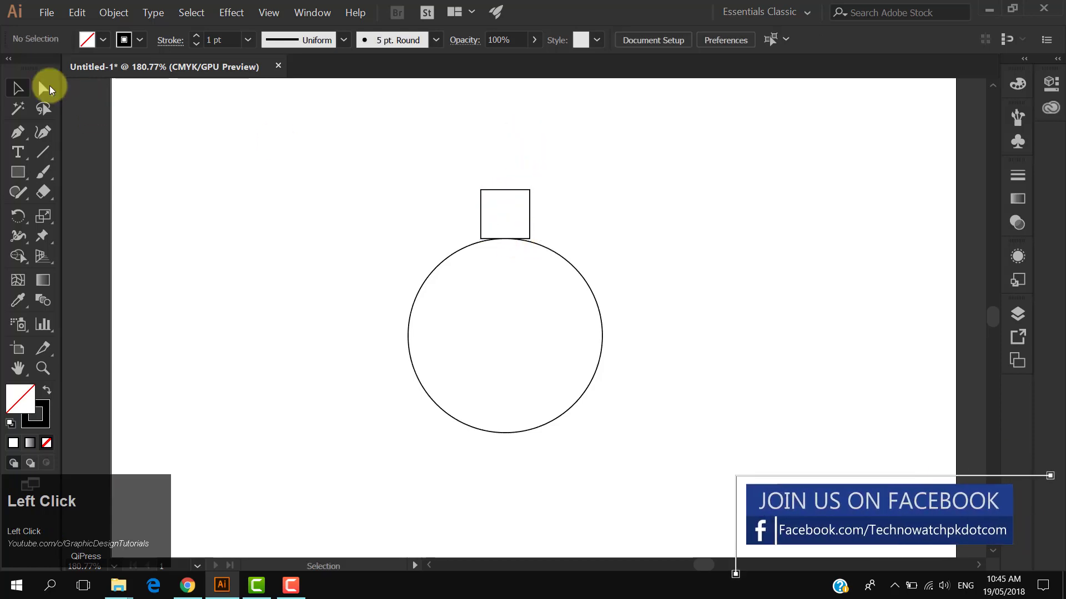
Step: Scale the square's top anchor points inward to form a tapered tooth
click(42, 88)
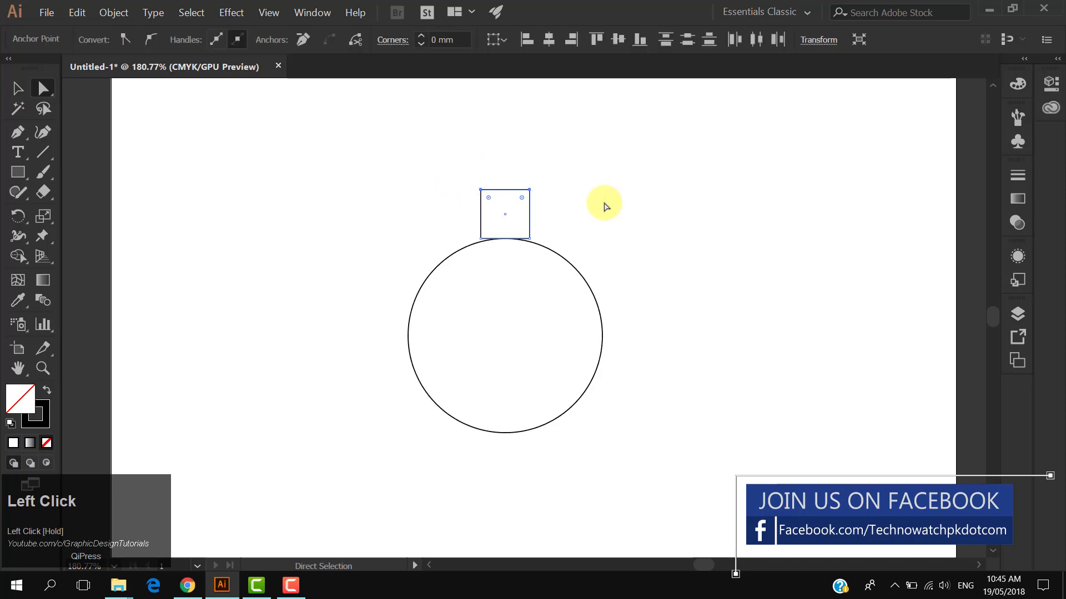
click(43, 216)
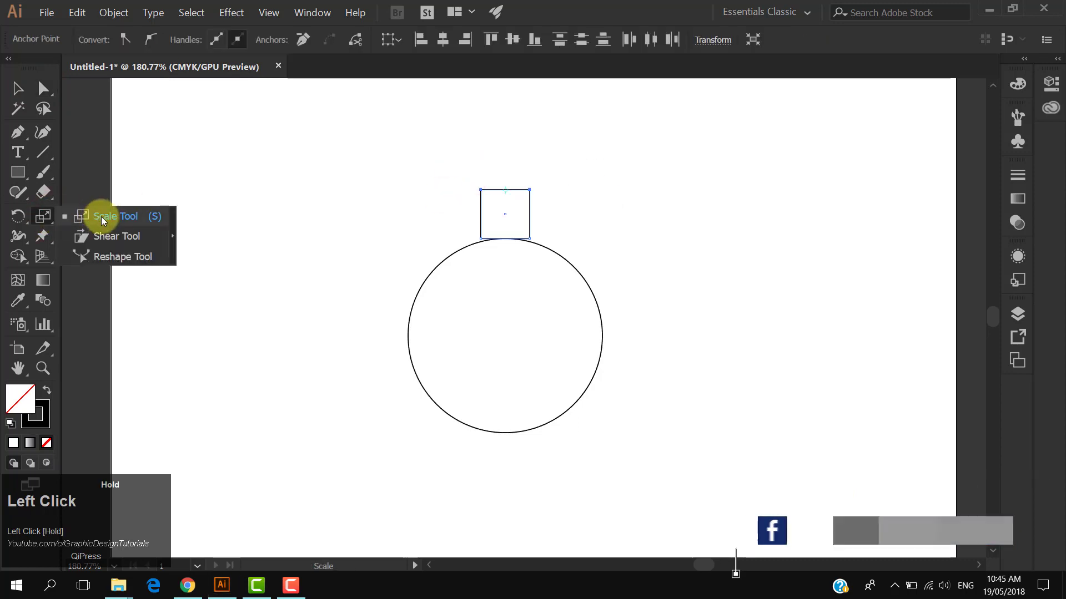
drag(530, 187, 524, 194)
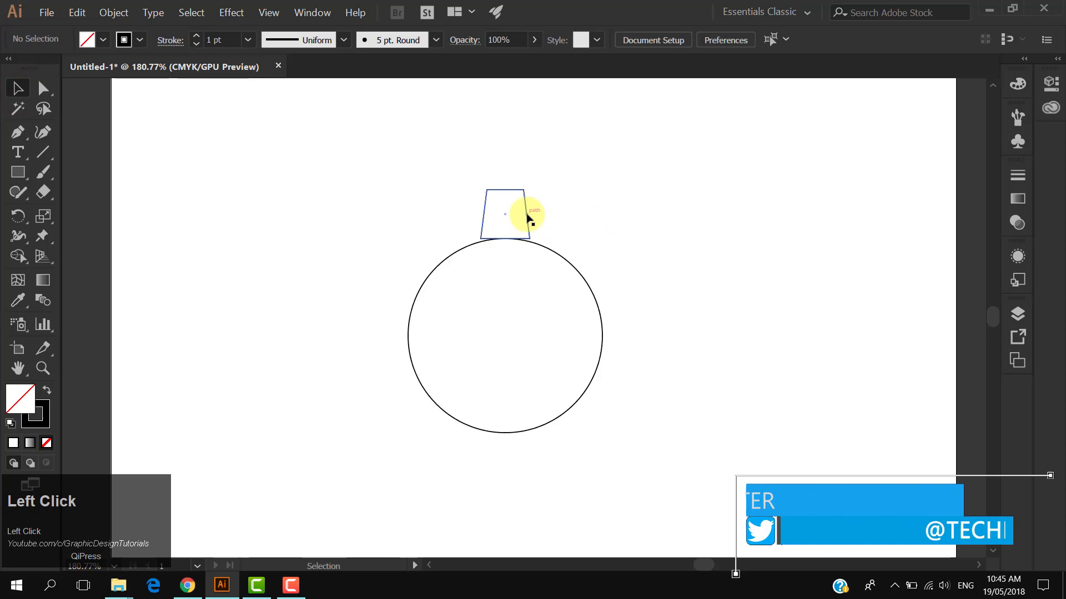
click(505, 215)
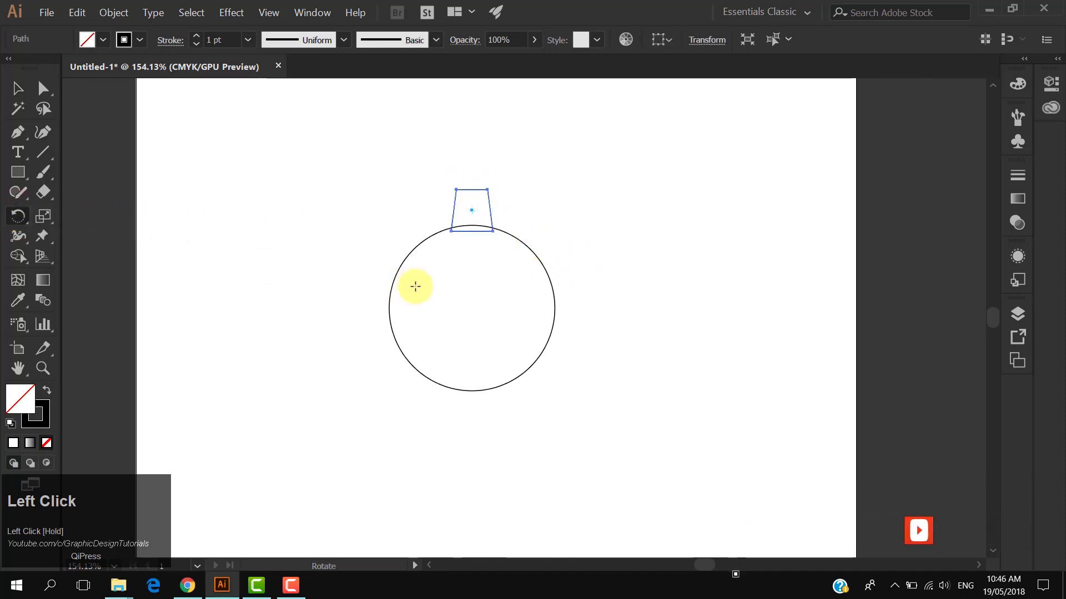
mouse_move(467, 313)
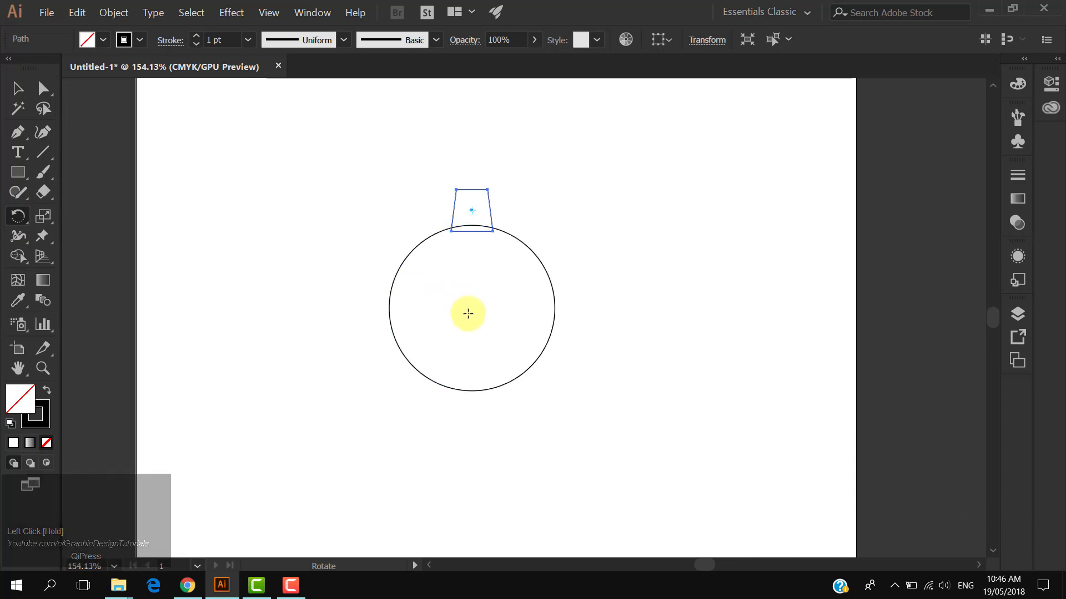
Step: Copy the tooth rotated 45° around the circle centre and repeat the rotation
click(471, 309)
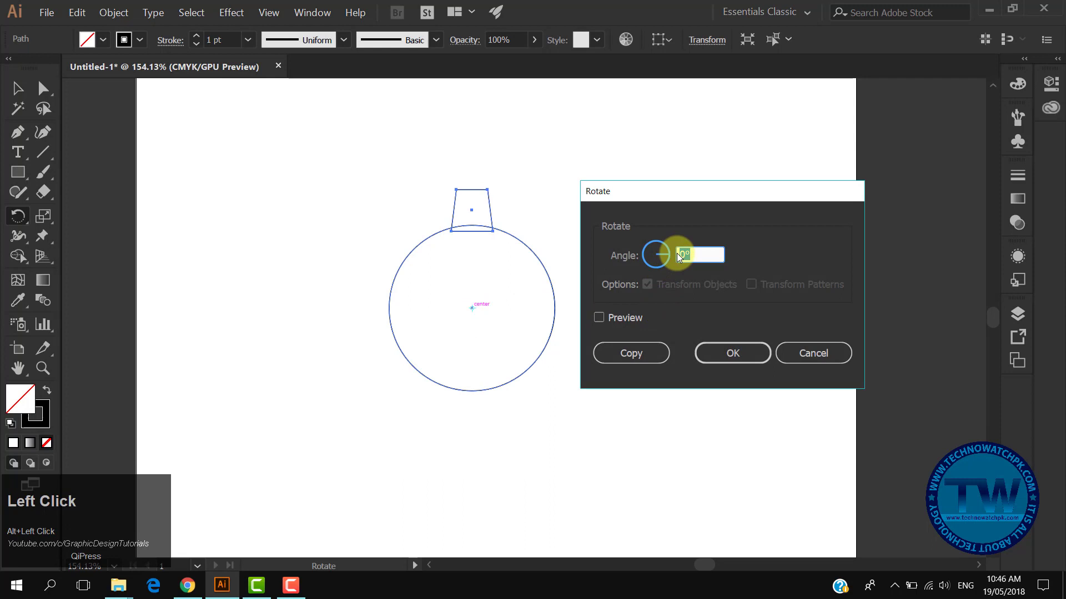
click(700, 255)
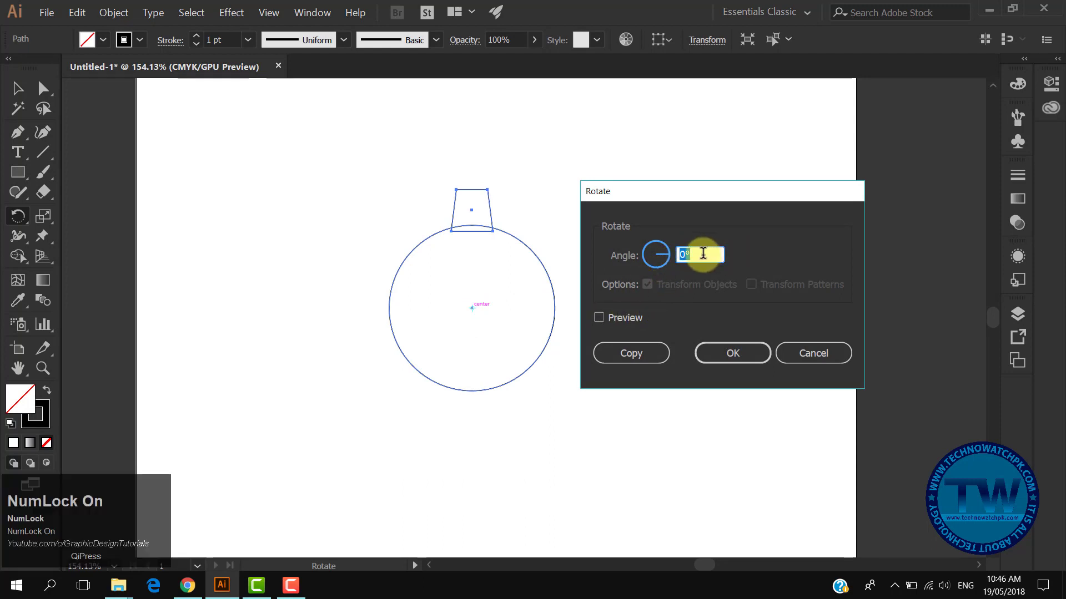
text(36)
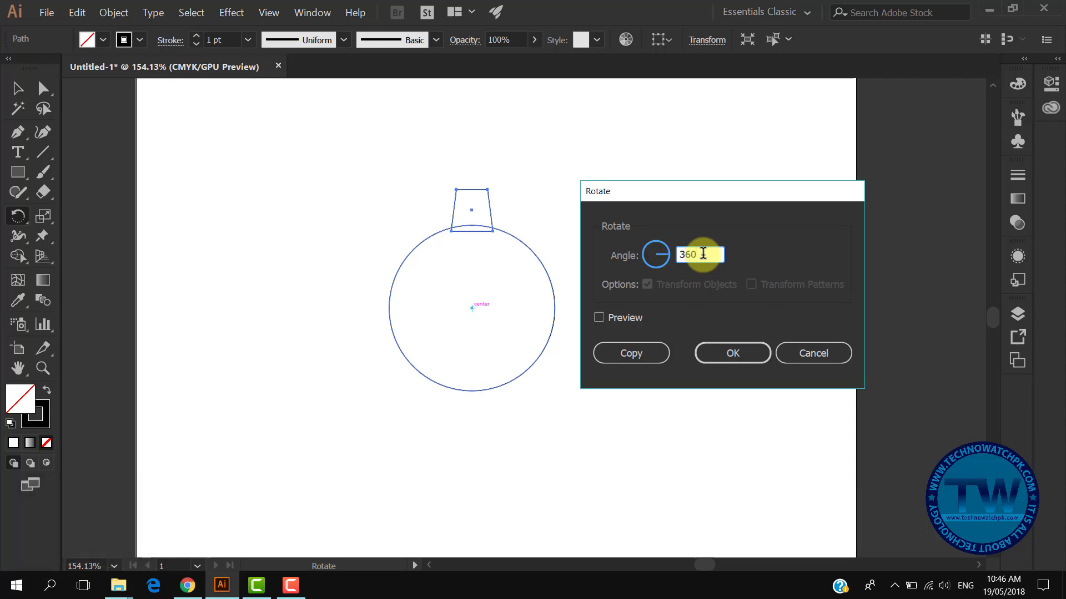
text(/8)
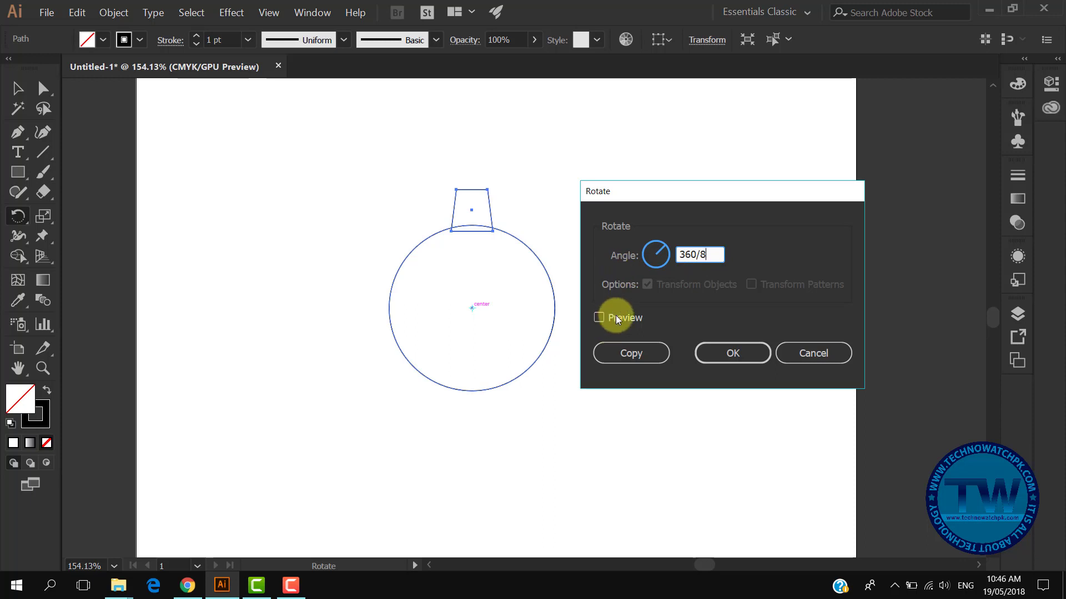
click(629, 353)
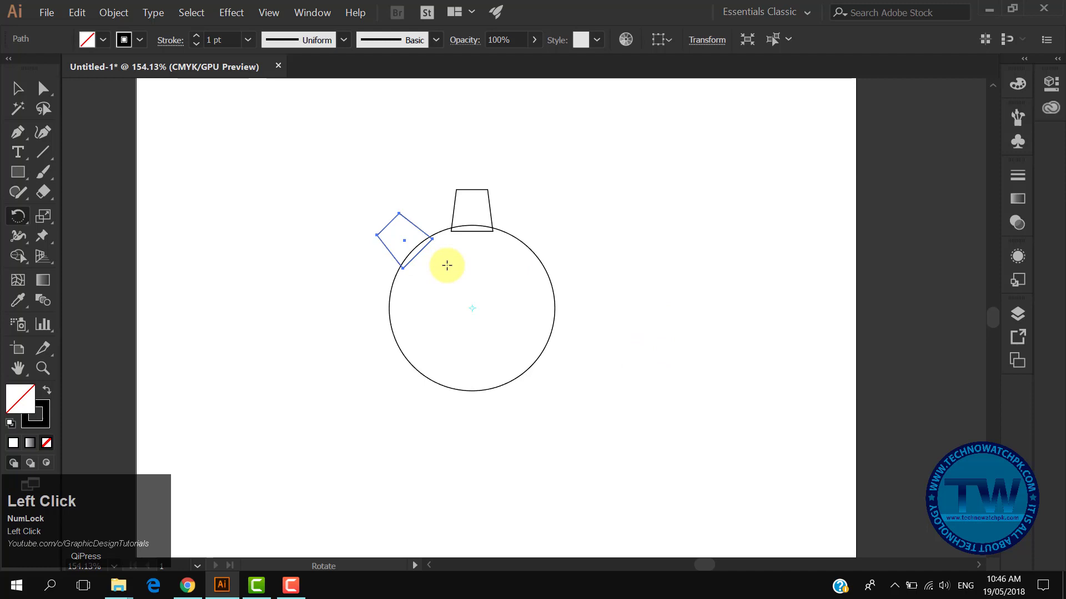
key(ctrl+d)
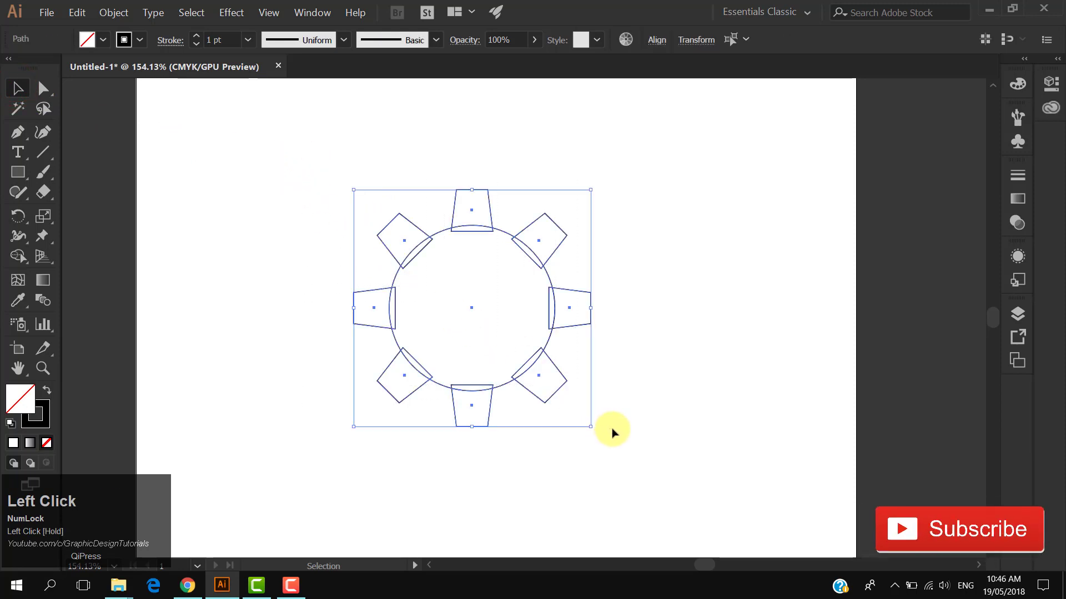
Step: Unite the eight teeth and circle into a single gear outline with Pathfinder
click(312, 12)
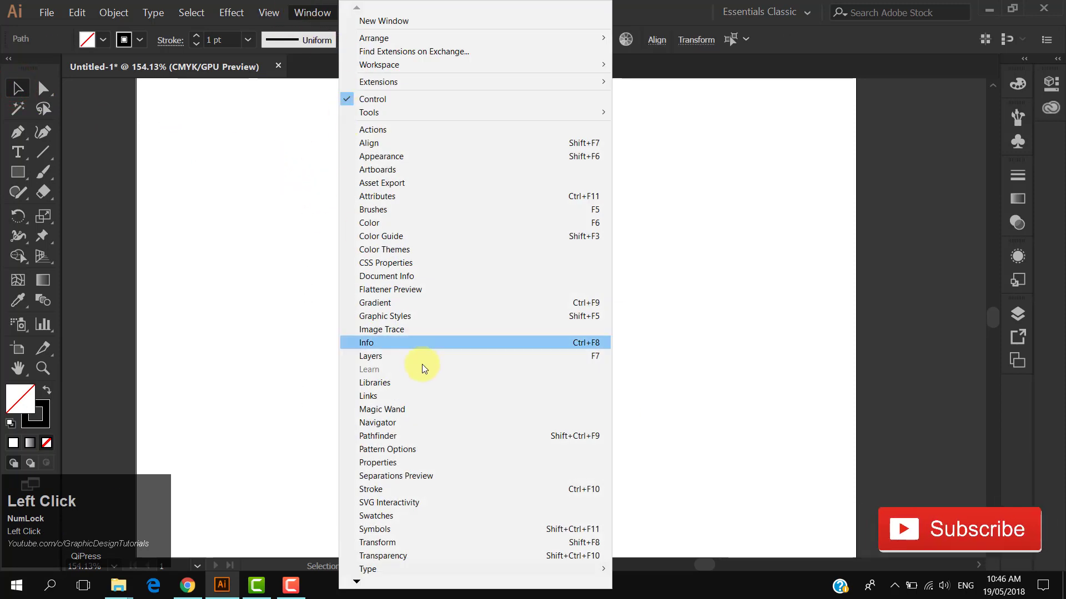
mouse_move(384, 529)
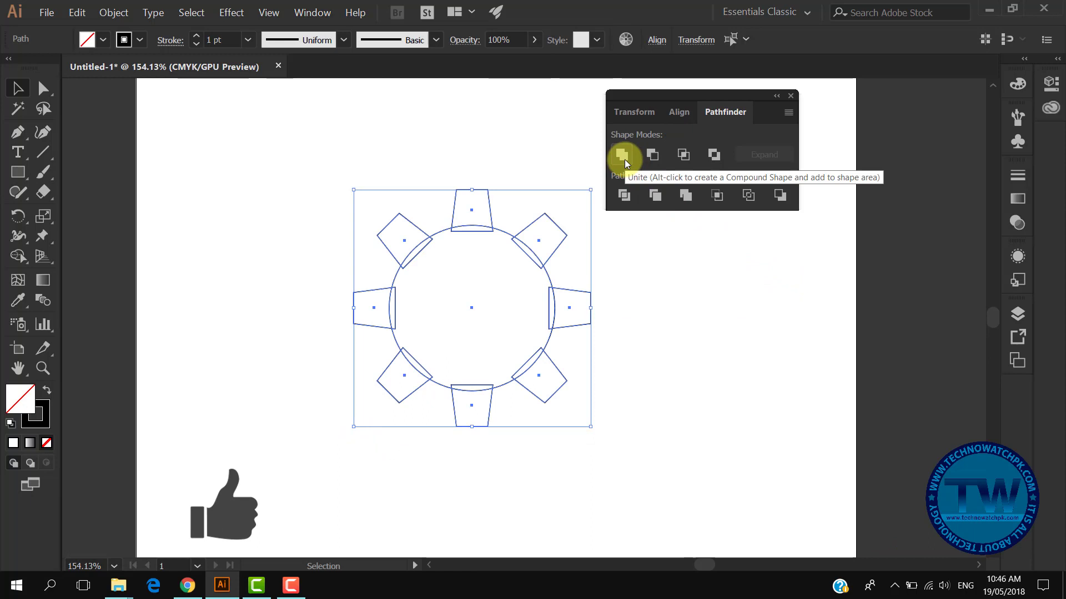
click(623, 154)
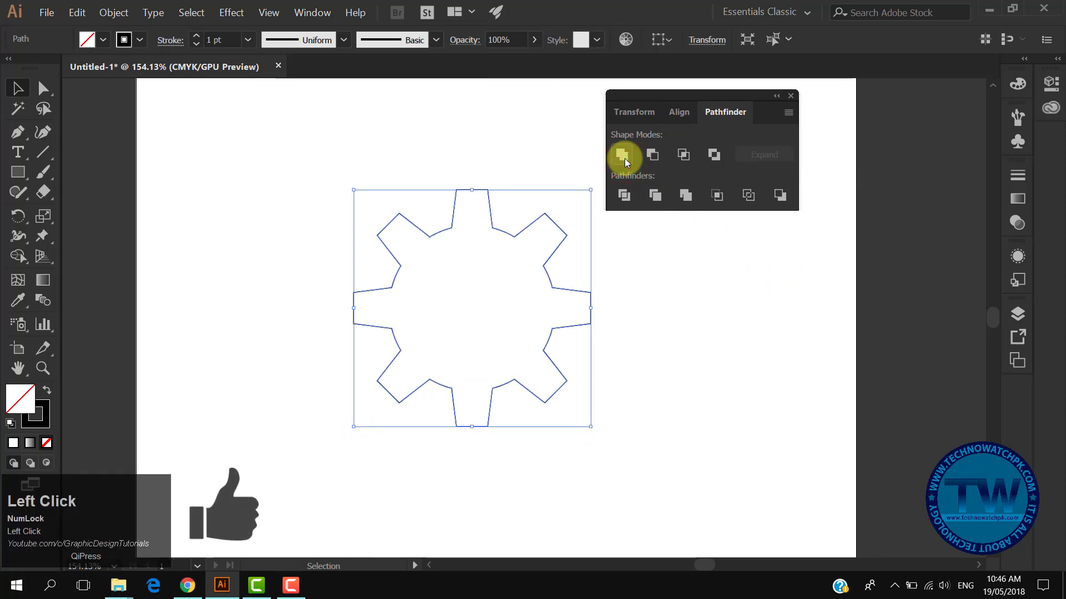
click(623, 154)
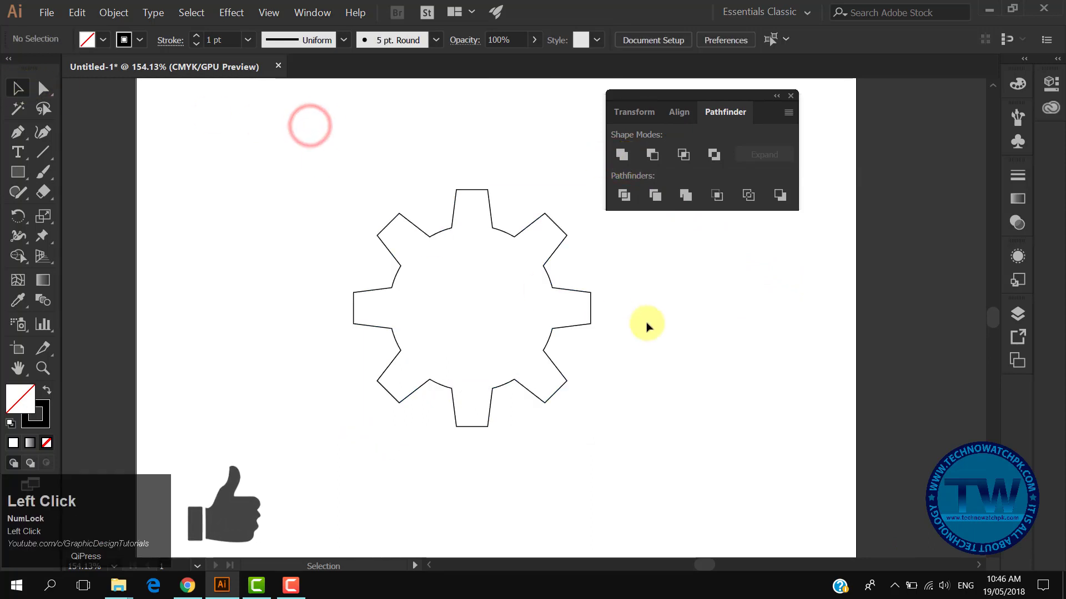
click(17, 171)
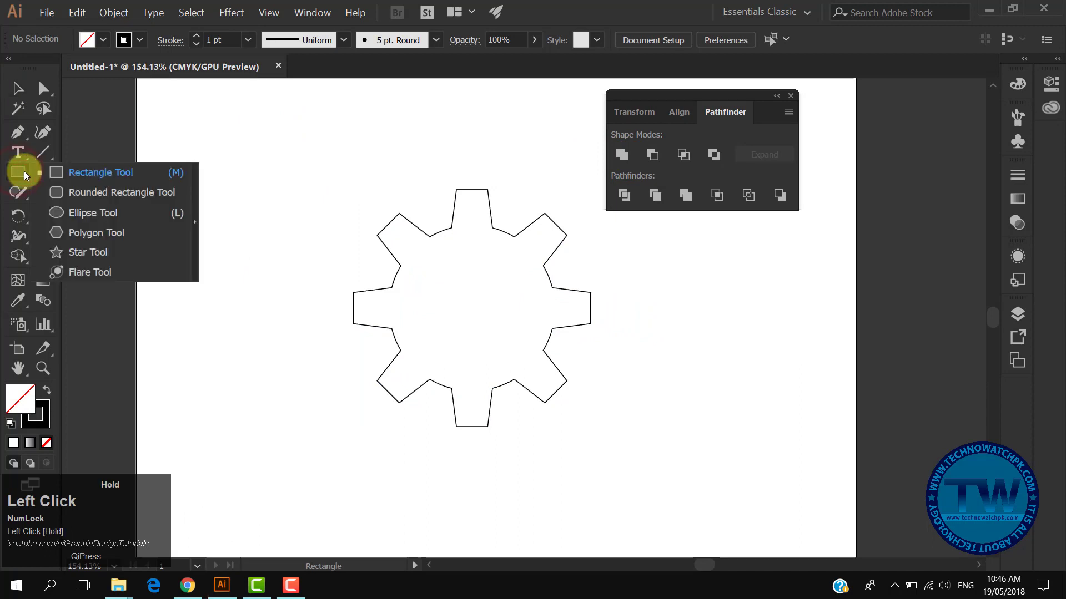
Step: Draw a centred inner circle inside the gear and give both outlines a 3 pt stroke
click(88, 213)
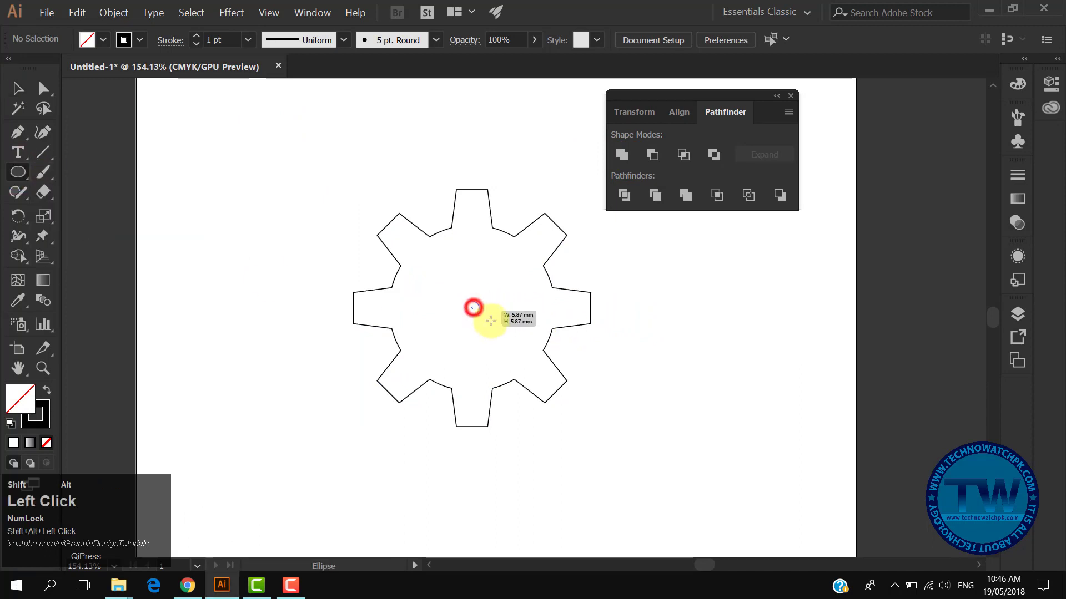
drag(471, 308, 508, 362)
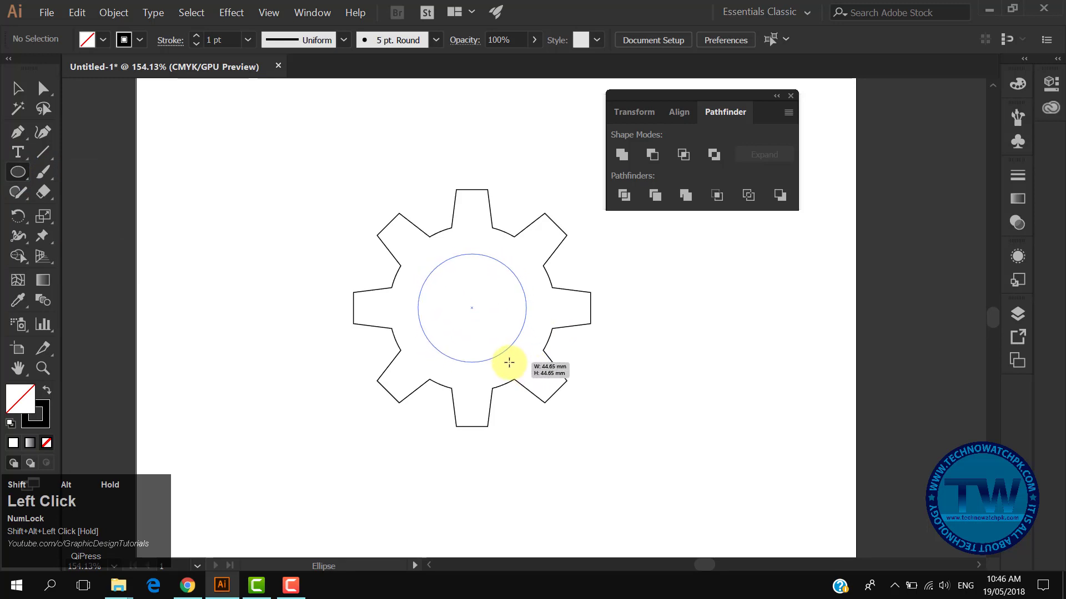
click(18, 88)
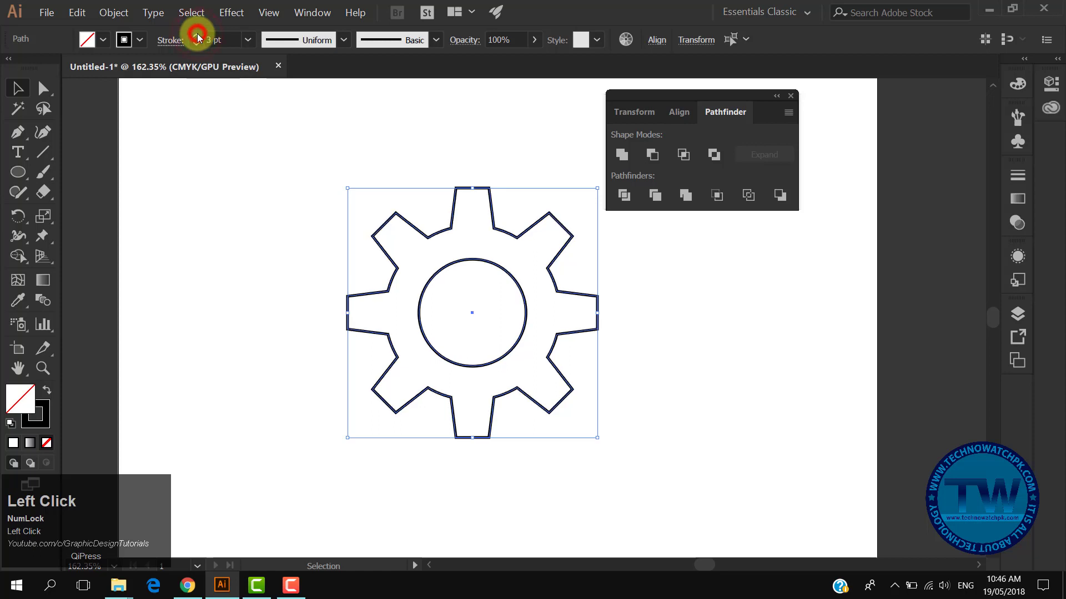
click(472, 340)
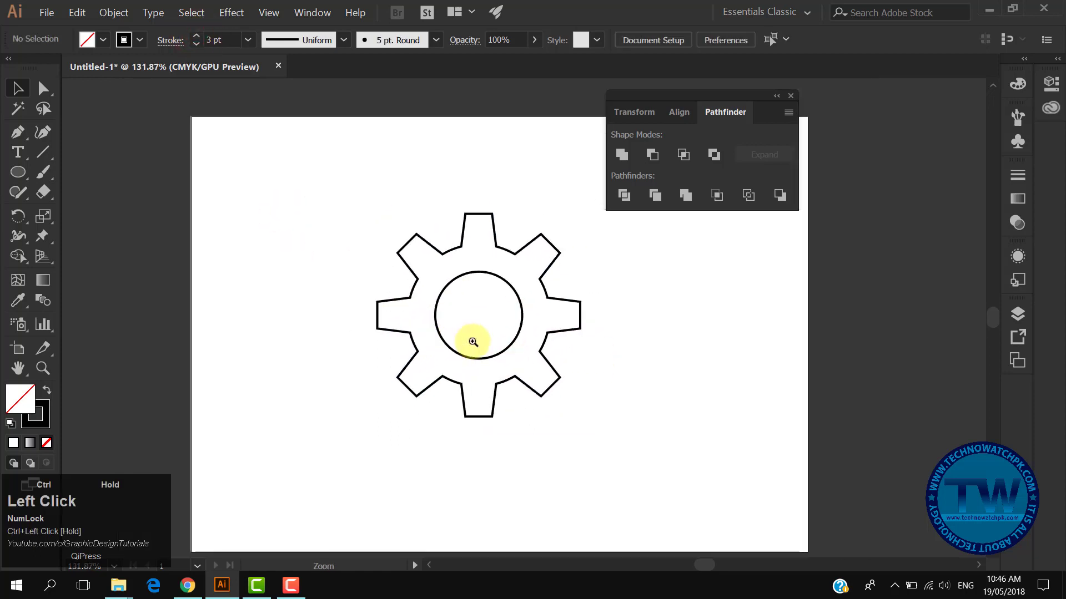
click(471, 342)
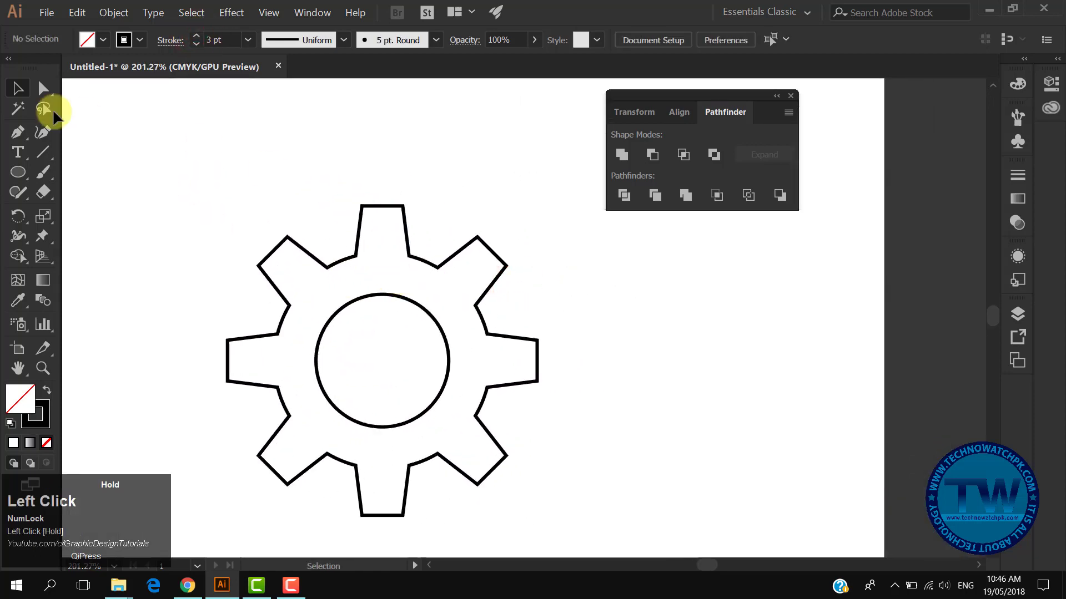
click(43, 88)
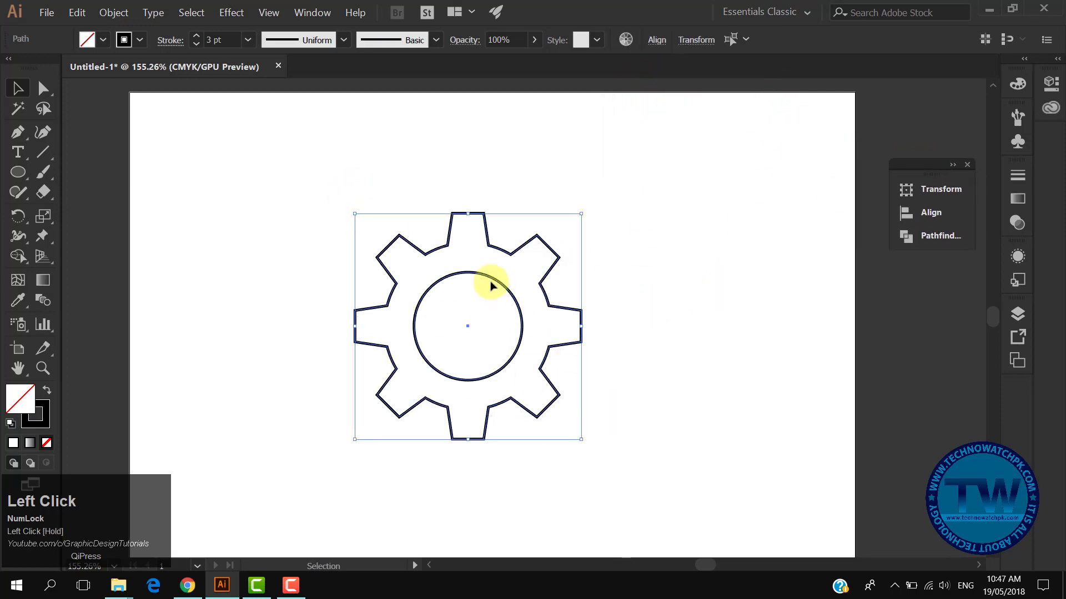
Step: Group the gear outline and its centre circle from the right-click menu
right_click(491, 287)
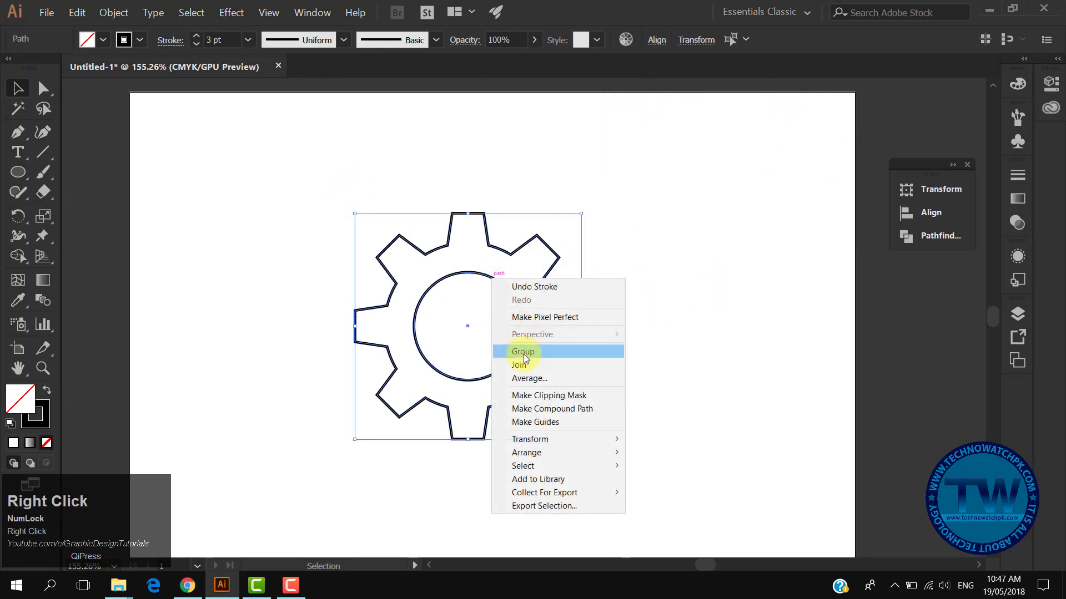
click(522, 351)
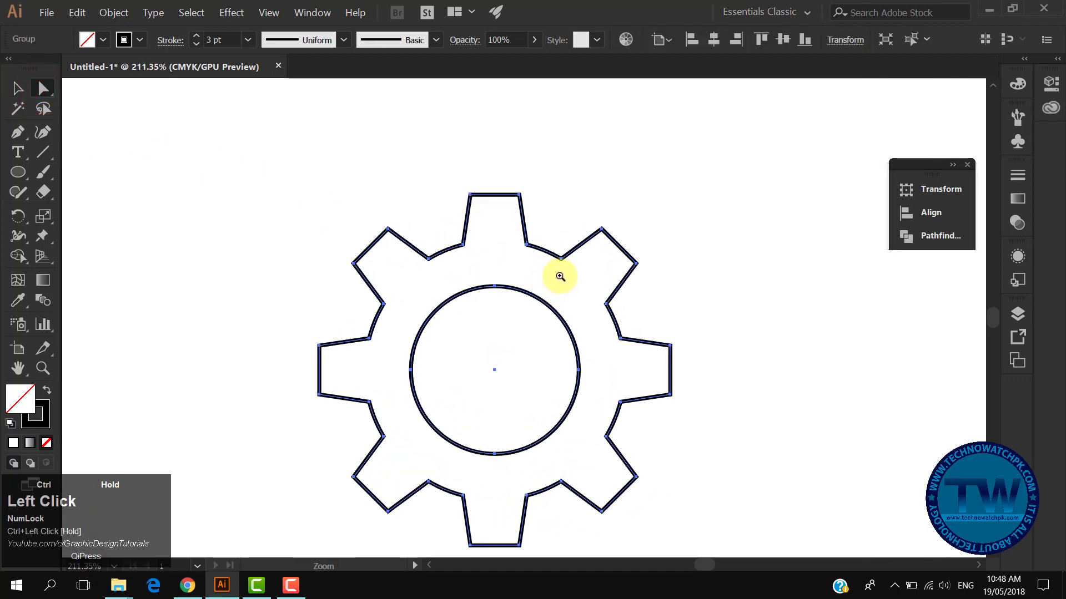
Step: Round the eight teeth's outer corners to a 3.86 mm radius using the live corner widget
drag(559, 276, 512, 204)
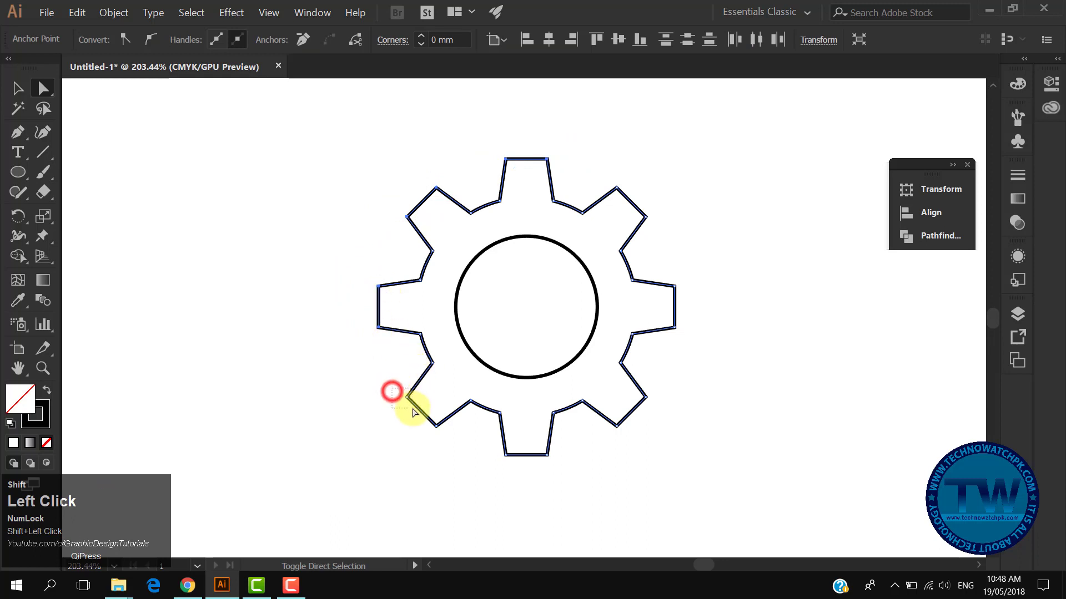
click(392, 390)
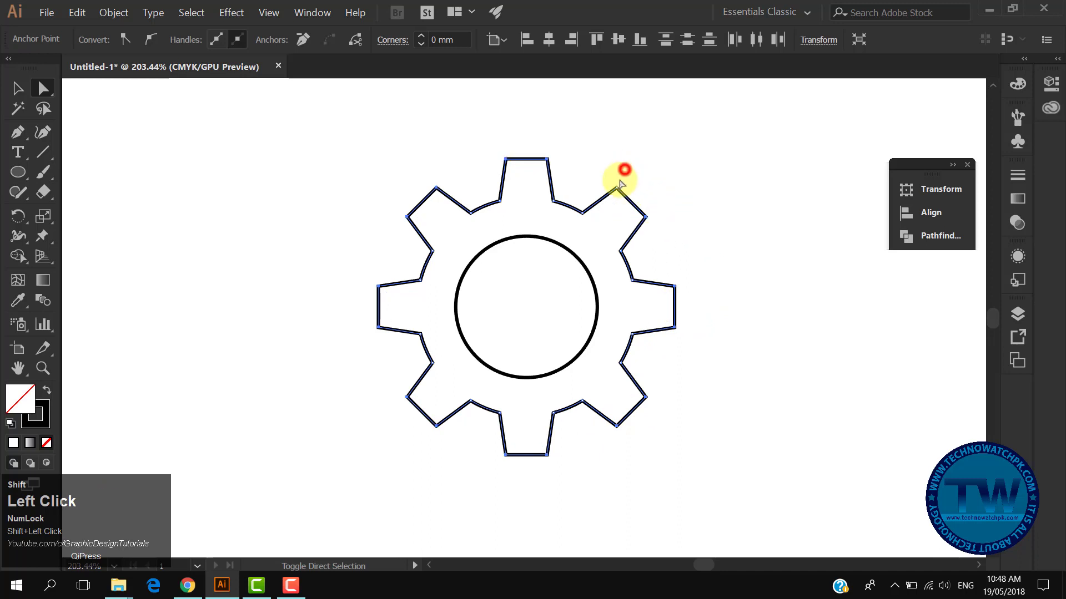
click(615, 200)
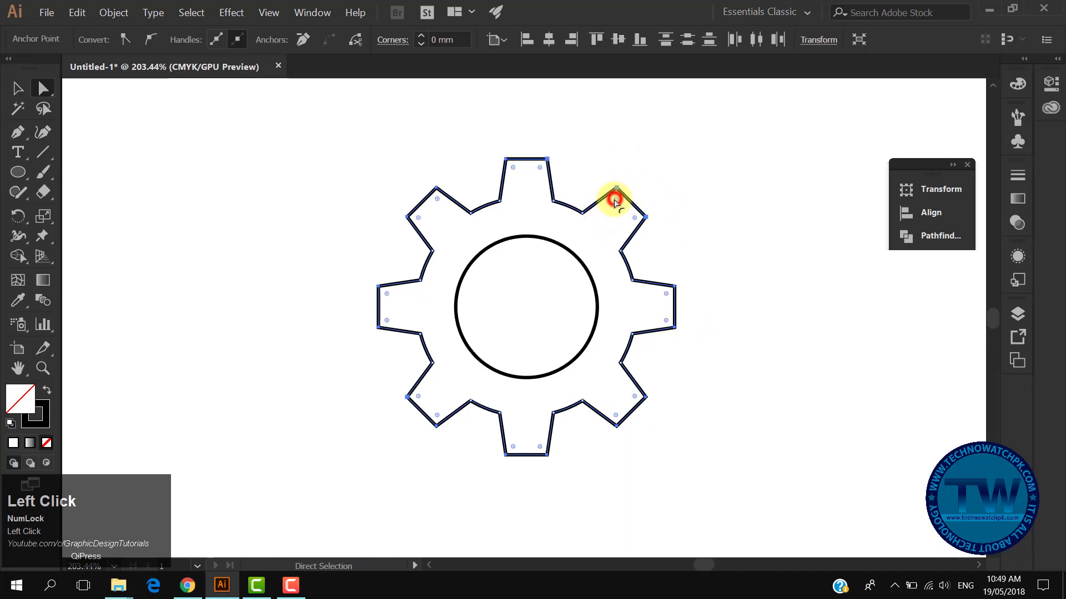
drag(614, 200, 689, 267)
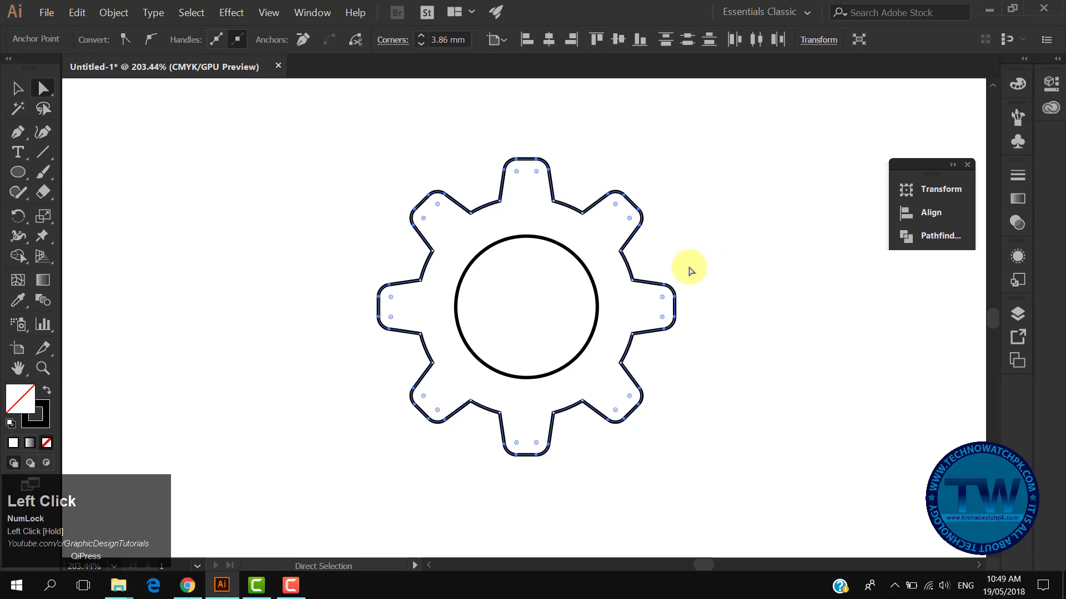
mouse_move(500, 224)
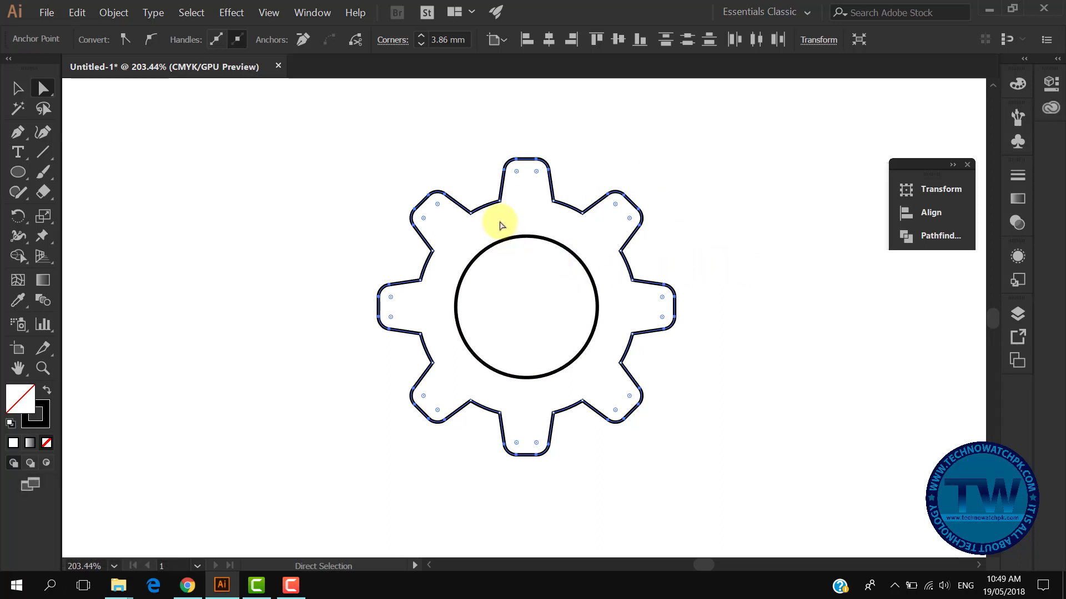
mouse_move(539, 174)
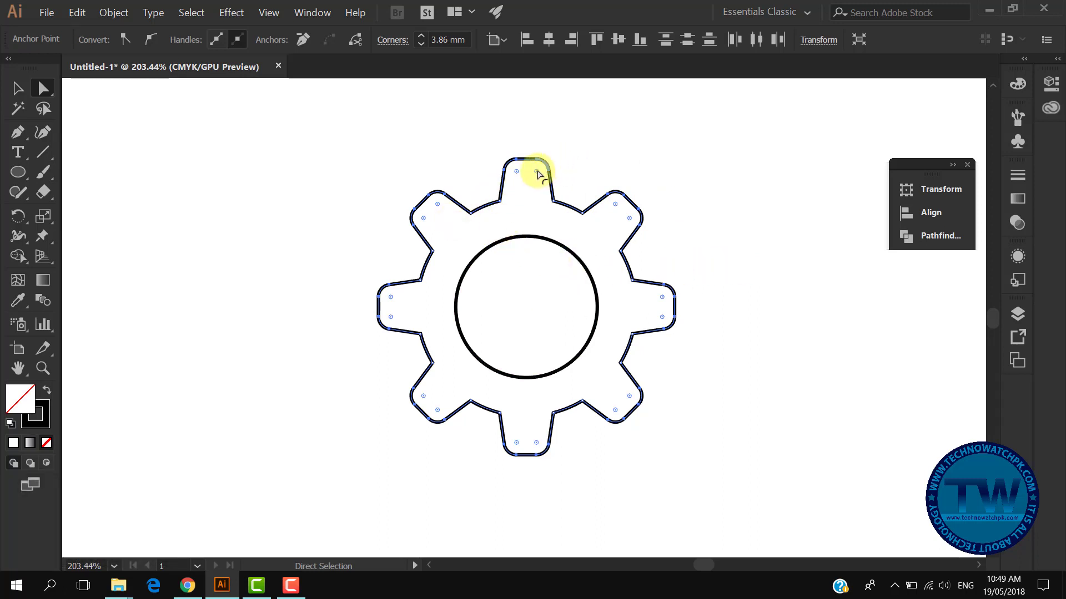
drag(536, 172, 540, 164)
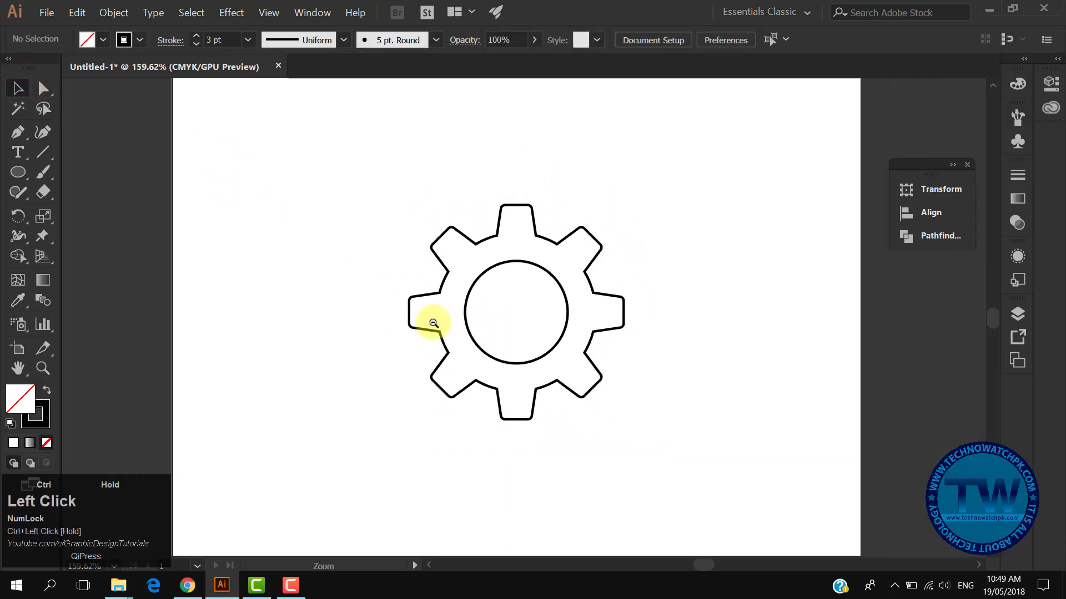
click(433, 323)
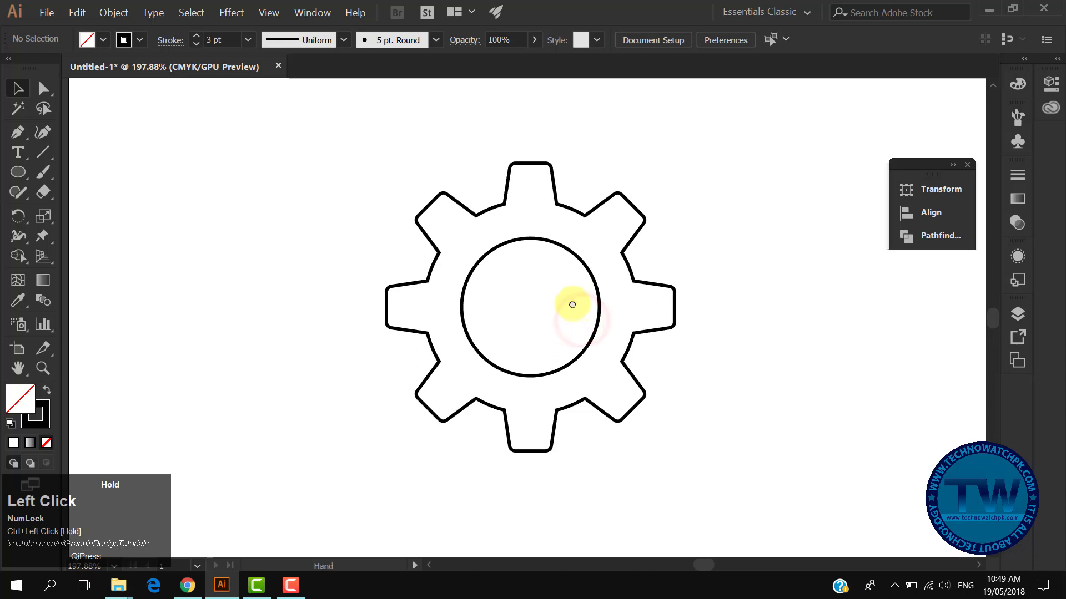
click(572, 321)
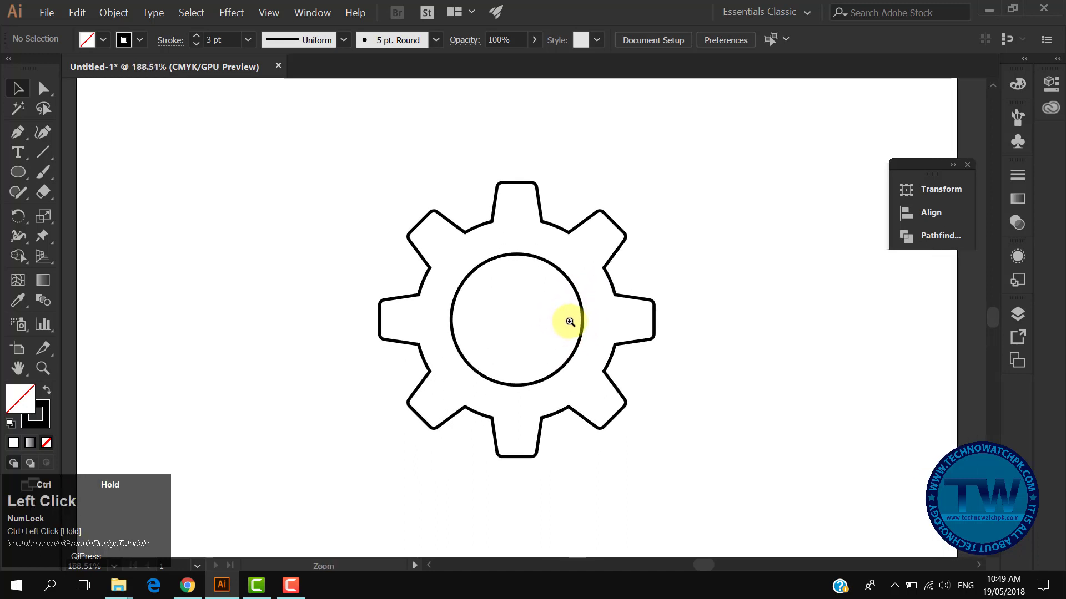